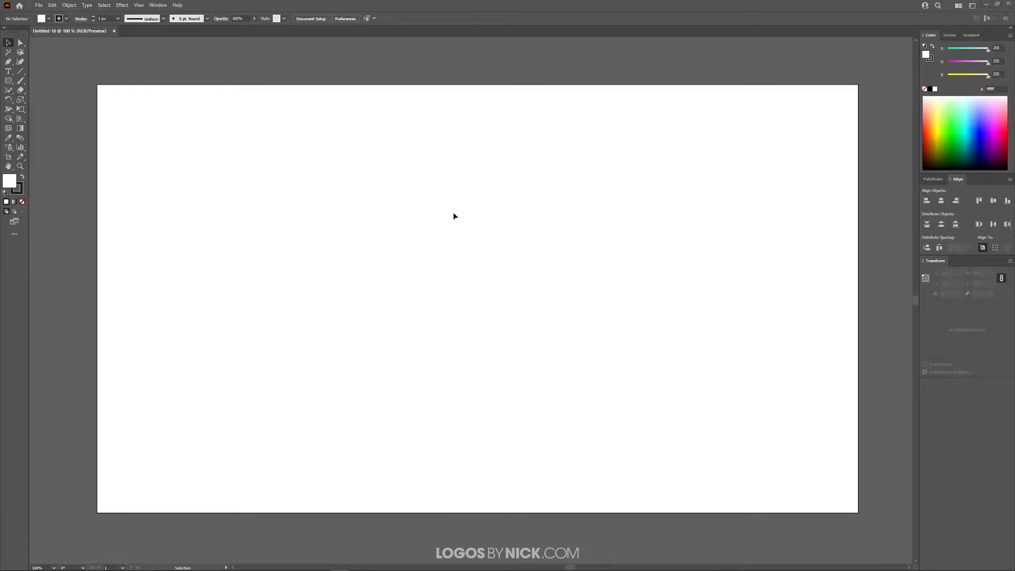
{"action": "mouse_move", "coordinate": [403, 277]}
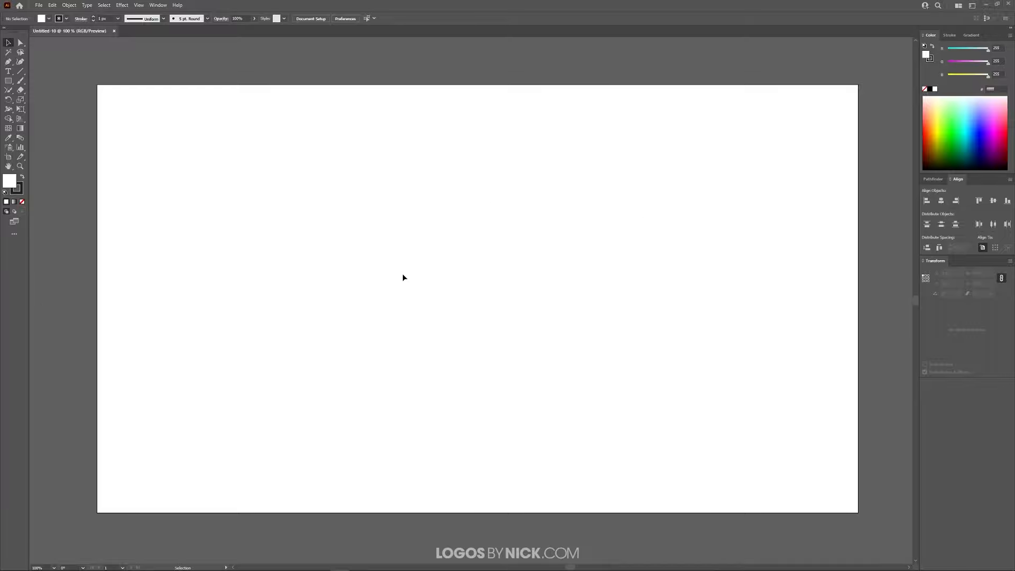
{"action": "mouse_move", "coordinate": [75, 191]}
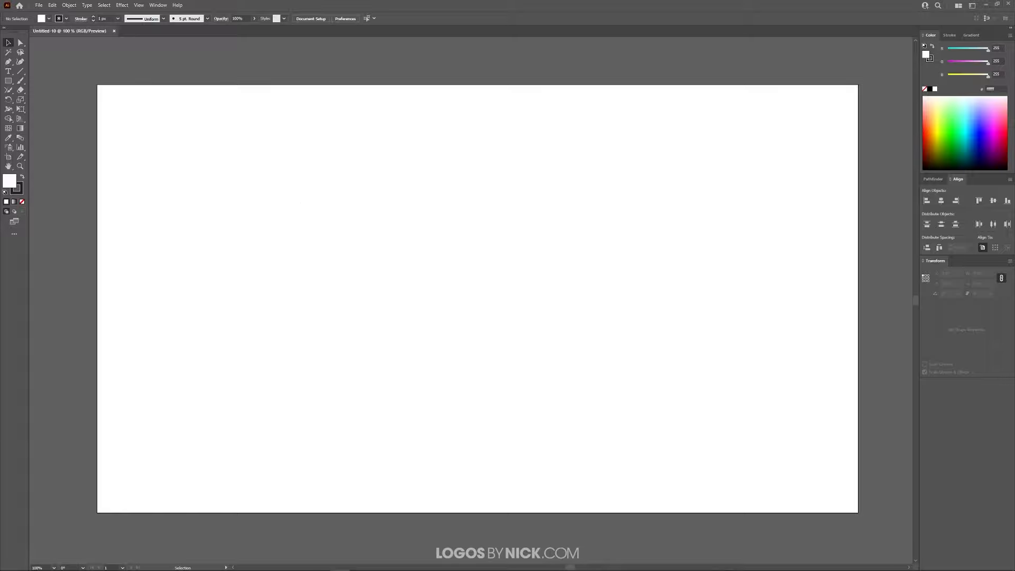
{"action": "mouse_move", "coordinate": [185, 289]}
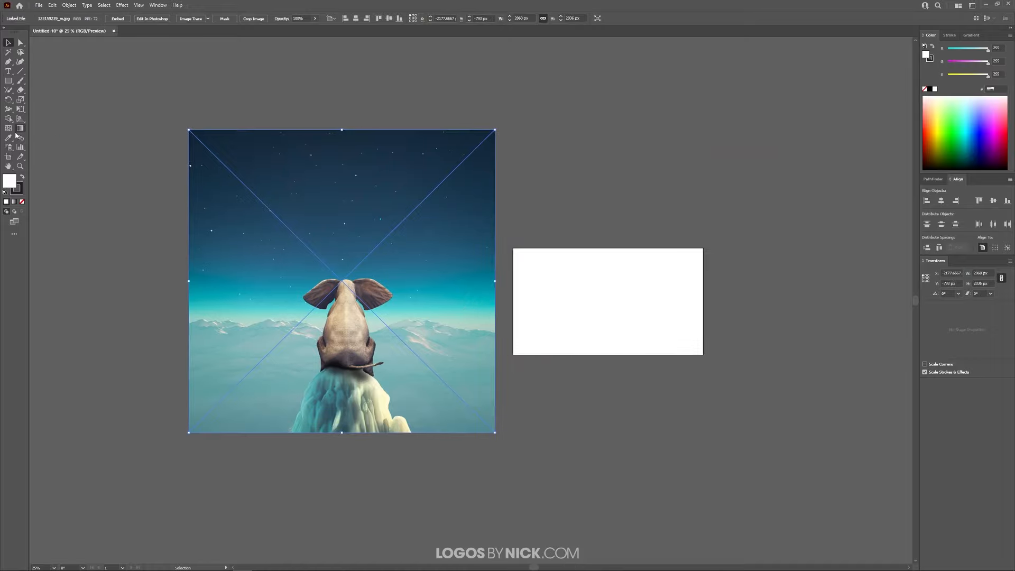
{"action": "mouse_move", "coordinate": [6, 159]}
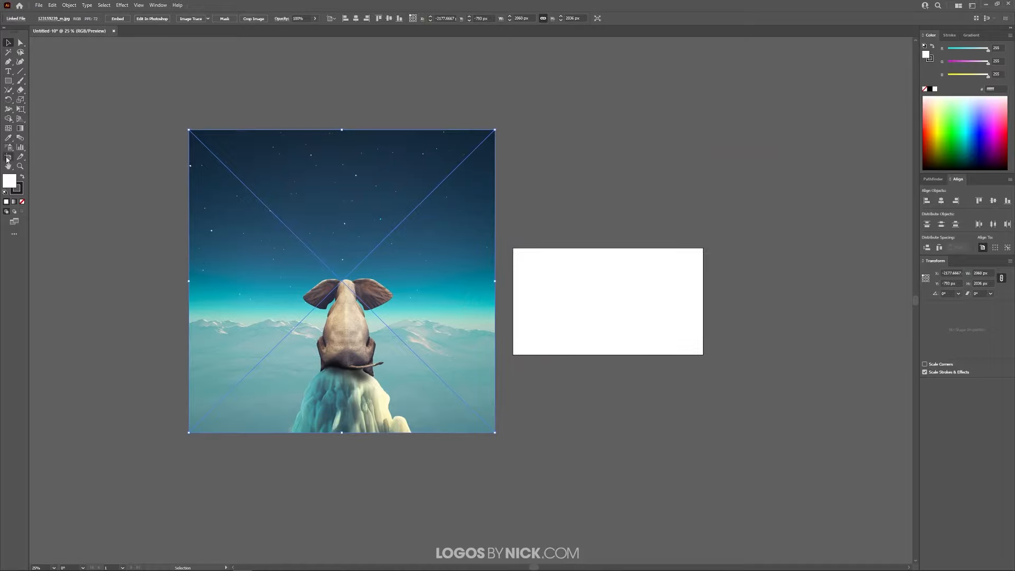
{"action": "mouse_move", "coordinate": [9, 158]}
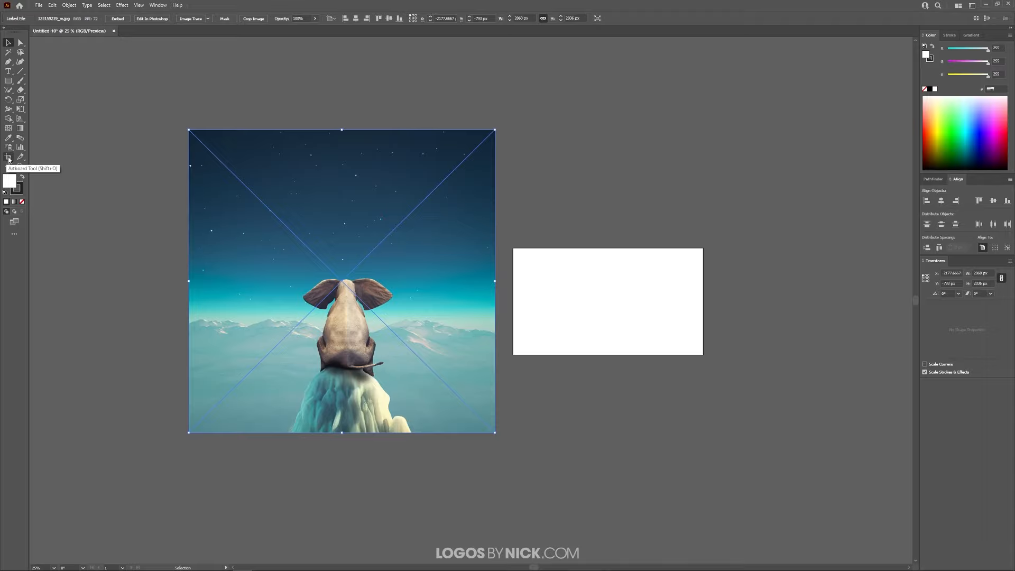
Delete the empty Artboard 1, leaving only the elephant photo's artboard
{"action": "left_click", "coordinate": [9, 158]}
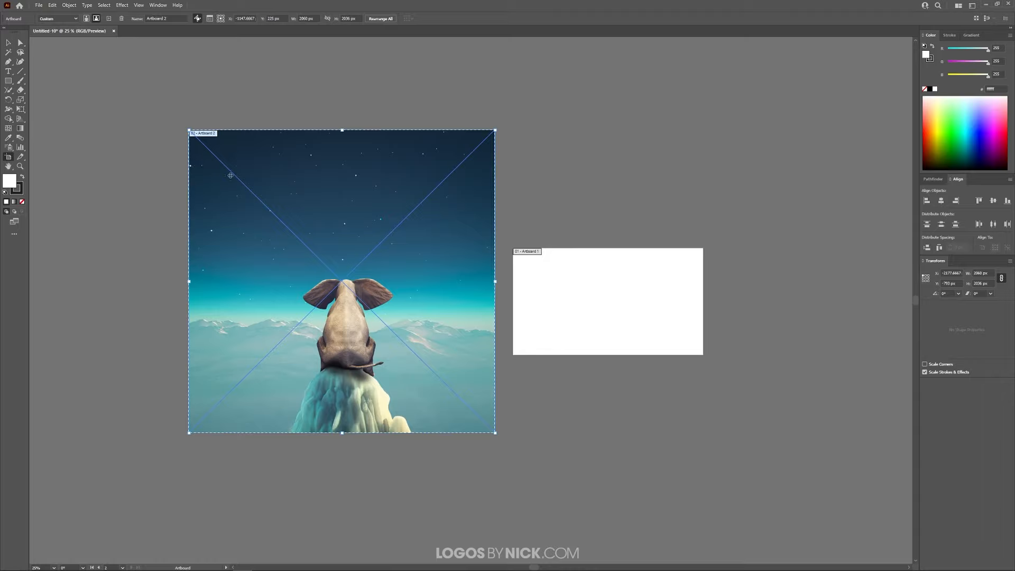
{"action": "left_click", "coordinate": [606, 301]}
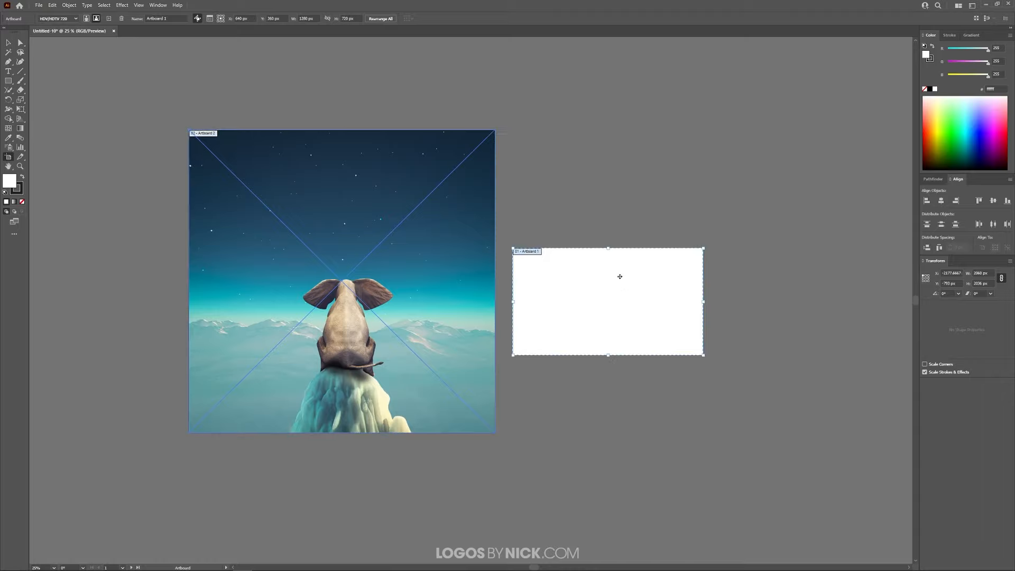
{"action": "left_click", "coordinate": [341, 282]}
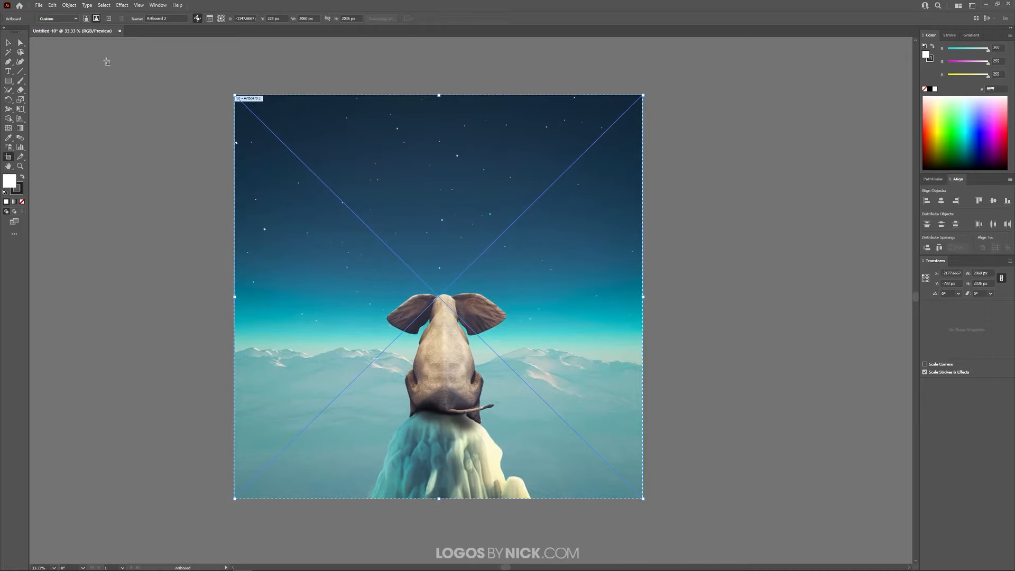
{"action": "left_click", "coordinate": [438, 298]}
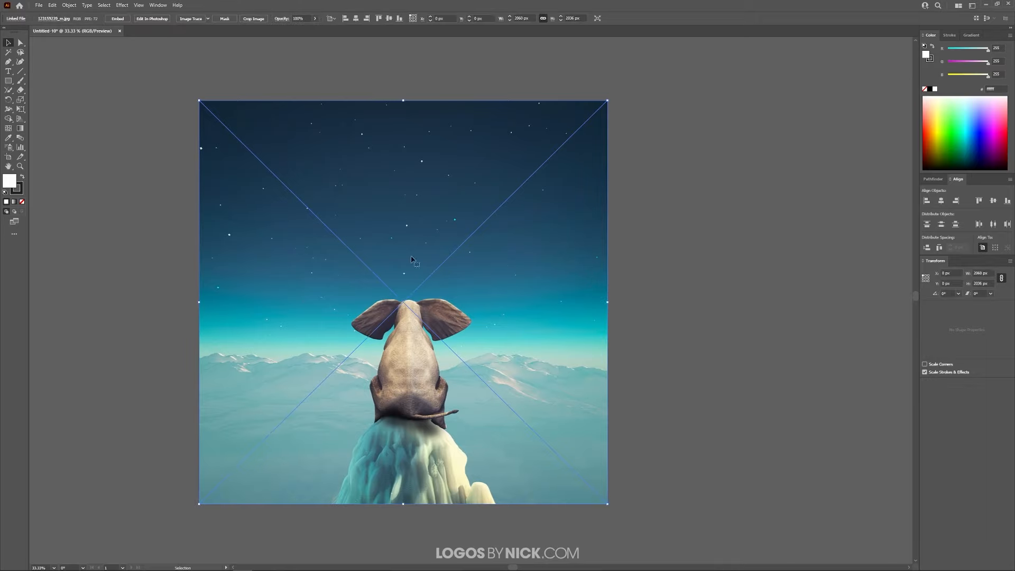
{"action": "mouse_move", "coordinate": [350, 137]}
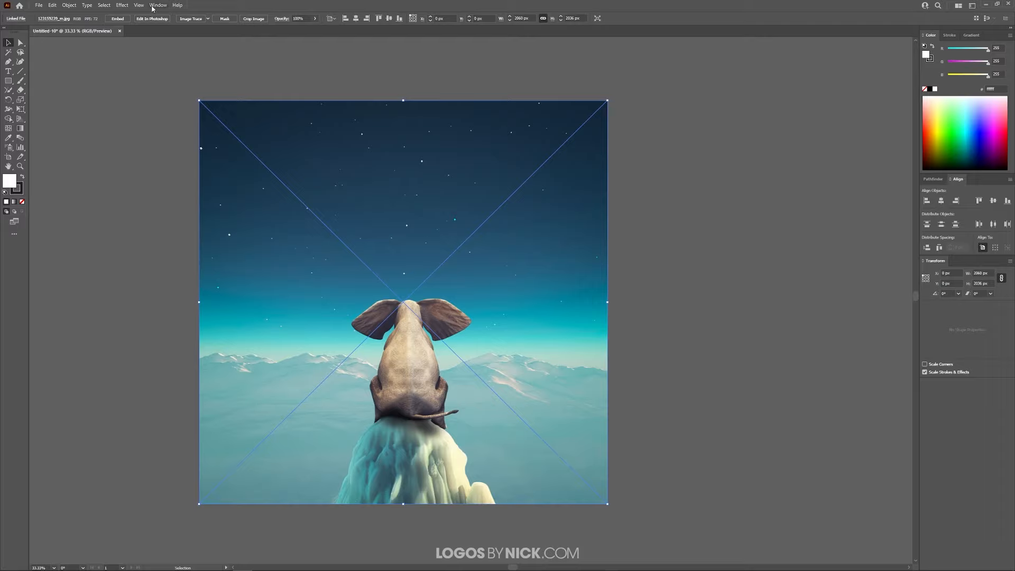
Show the Transparency panel from the Window menu
{"action": "left_click", "coordinate": [158, 5]}
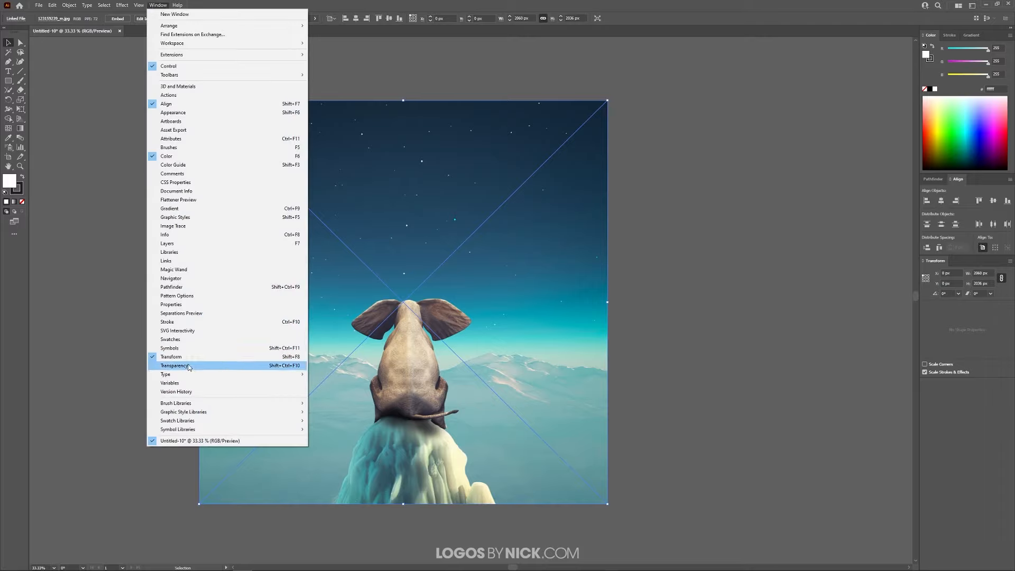
{"action": "left_click", "coordinate": [175, 365]}
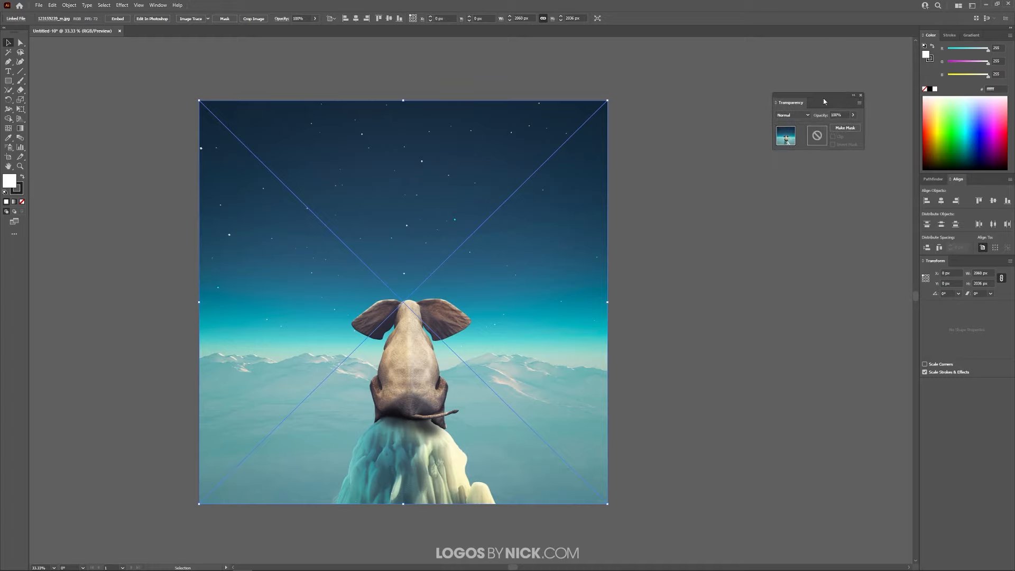
{"action": "mouse_move", "coordinate": [427, 185]}
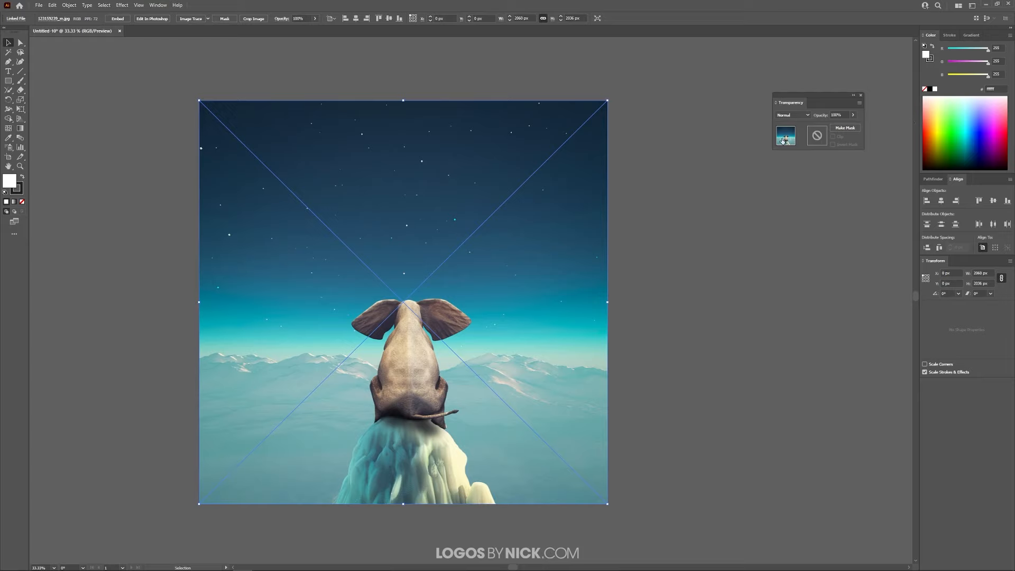
{"action": "mouse_move", "coordinate": [846, 130]}
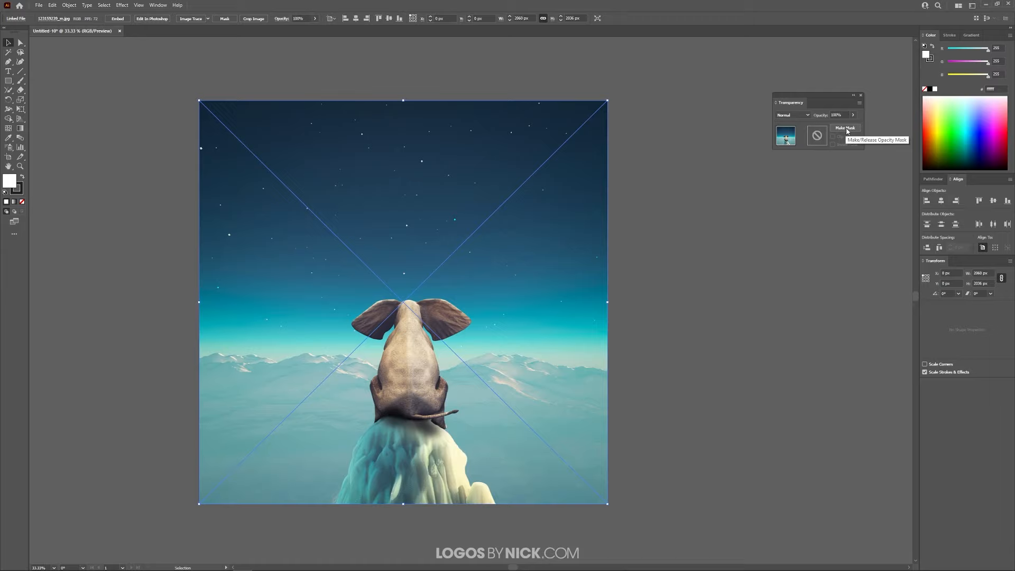
Make an opacity mask on the photo and enter mask editing via its thumbnail
{"action": "left_click", "coordinate": [844, 127]}
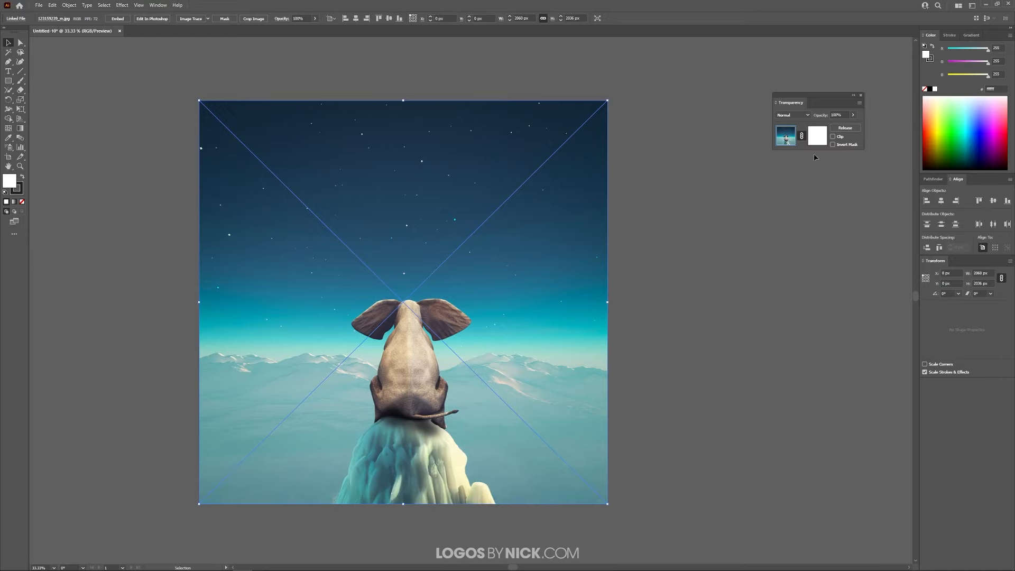
{"action": "left_click", "coordinate": [784, 136]}
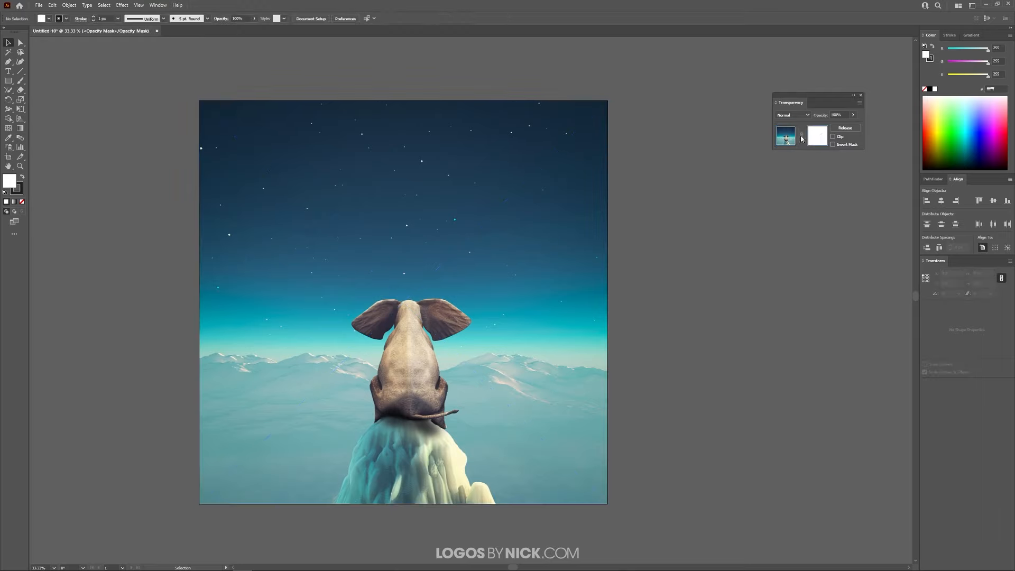
{"action": "mouse_move", "coordinate": [818, 138]}
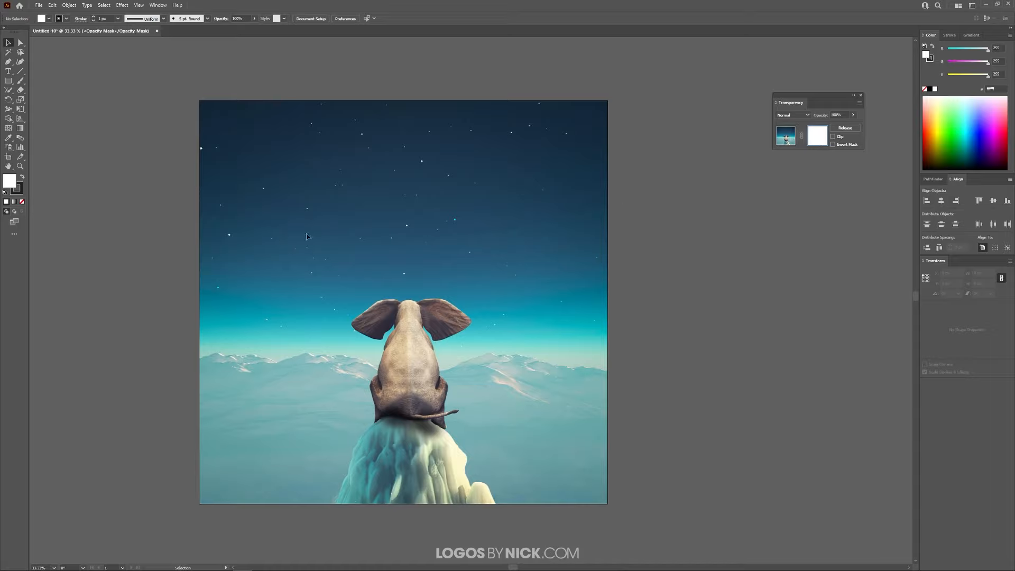
{"action": "mouse_move", "coordinate": [372, 356]}
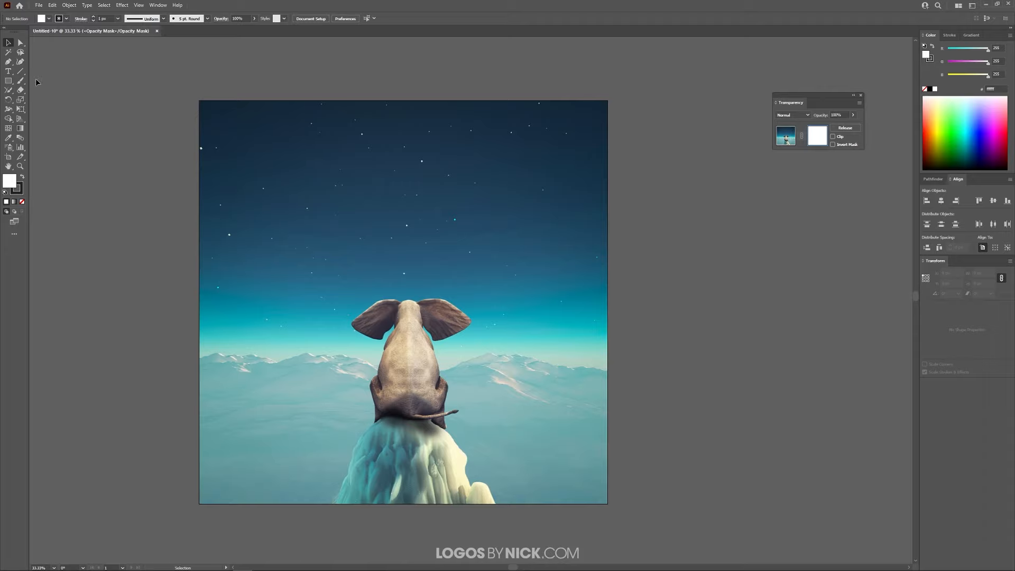
{"action": "mouse_move", "coordinate": [297, 296]}
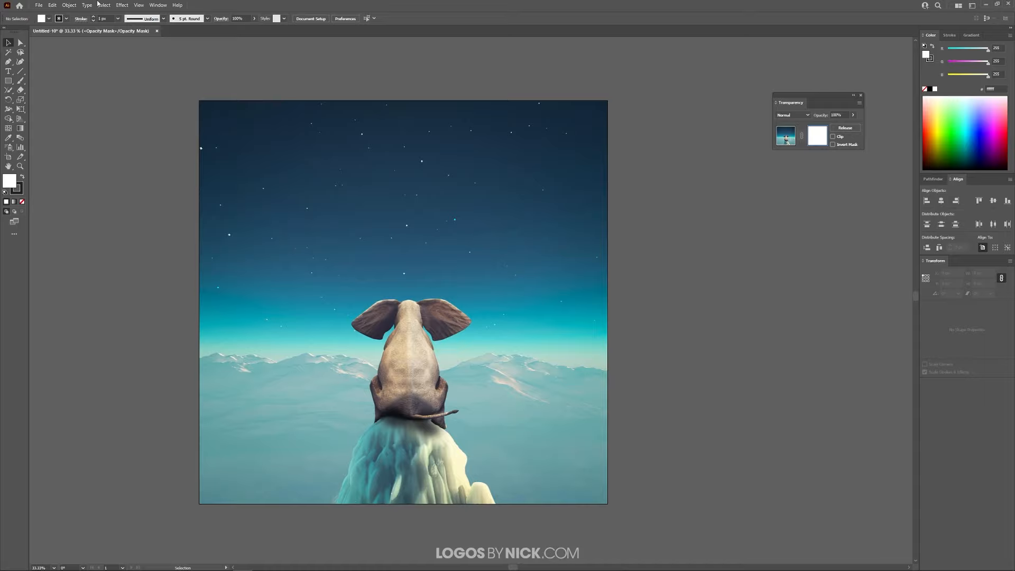
{"action": "mouse_move", "coordinate": [20, 80]}
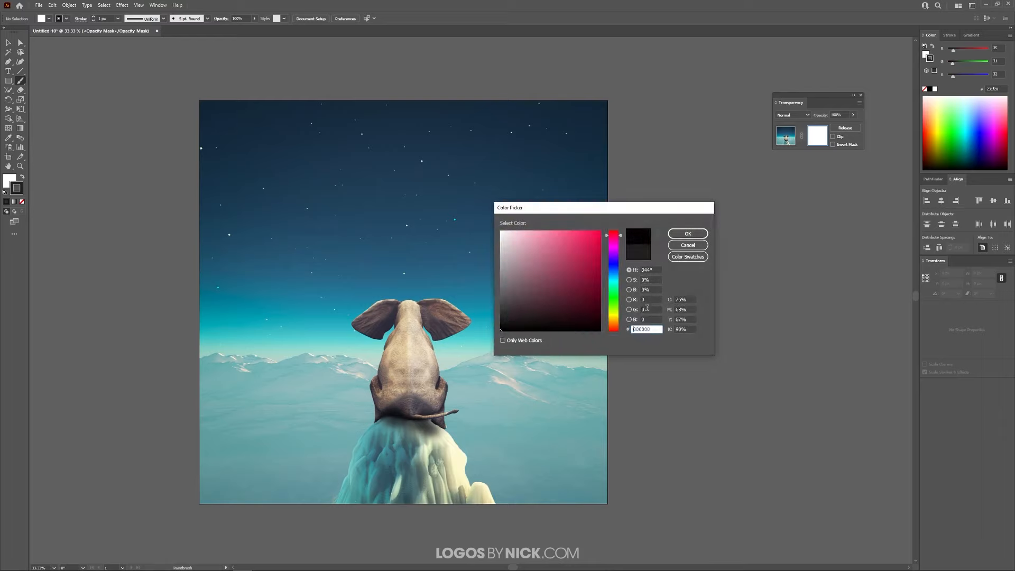
Confirm black #000000 as brush colour and paint a stroke along the ice's left edge
{"action": "left_click", "coordinate": [687, 234]}
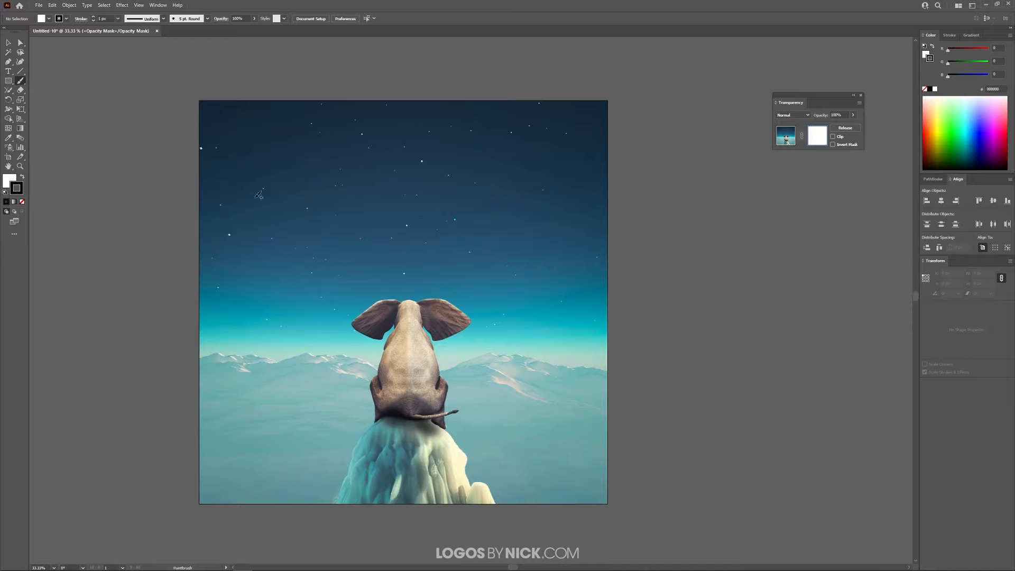
{"action": "left_click_drag", "start_coordinate": [240, 320], "coordinate": [393, 207]}
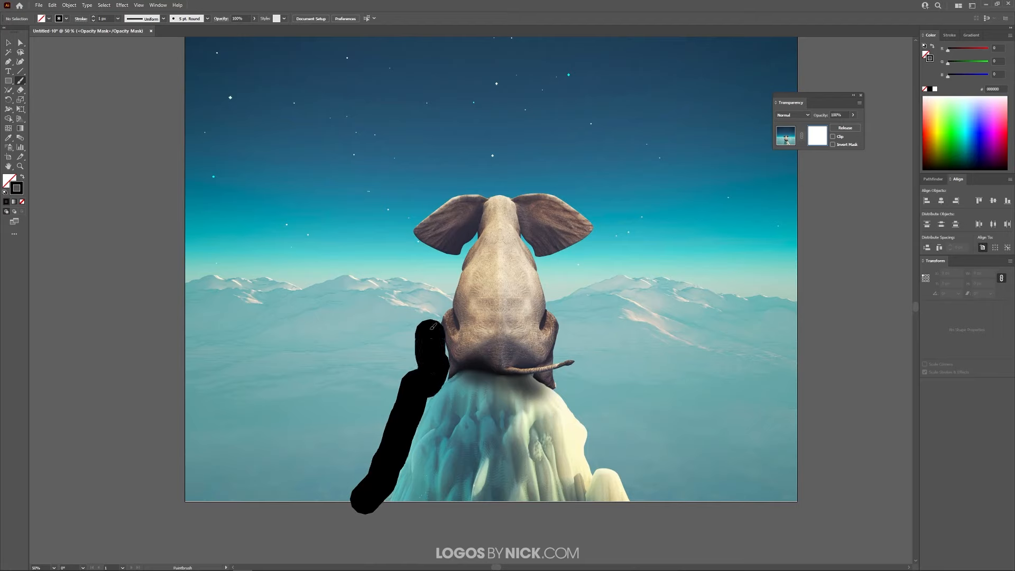
Brush black up the left side, over both ears, and down the right to the ice
{"action": "left_click_drag", "start_coordinate": [430, 326], "coordinate": [414, 251]}
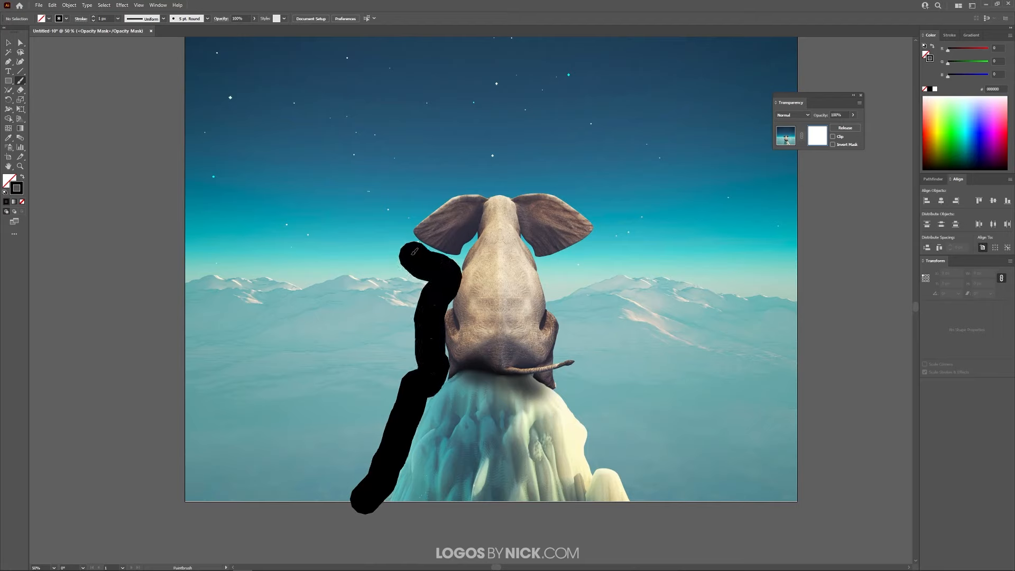
{"action": "left_click_drag", "start_coordinate": [414, 251], "coordinate": [502, 178]}
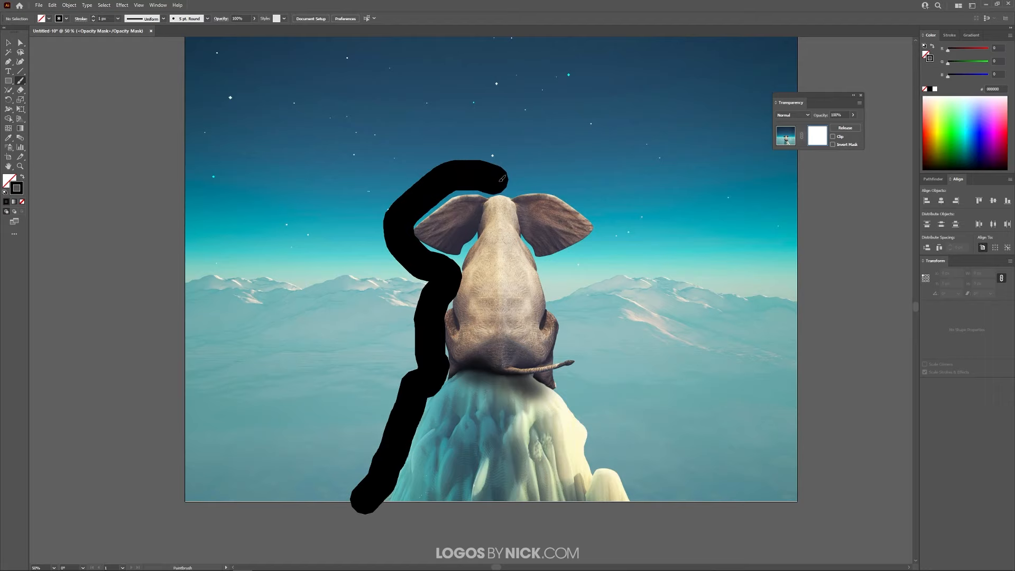
{"action": "left_click_drag", "start_coordinate": [499, 175], "coordinate": [579, 259]}
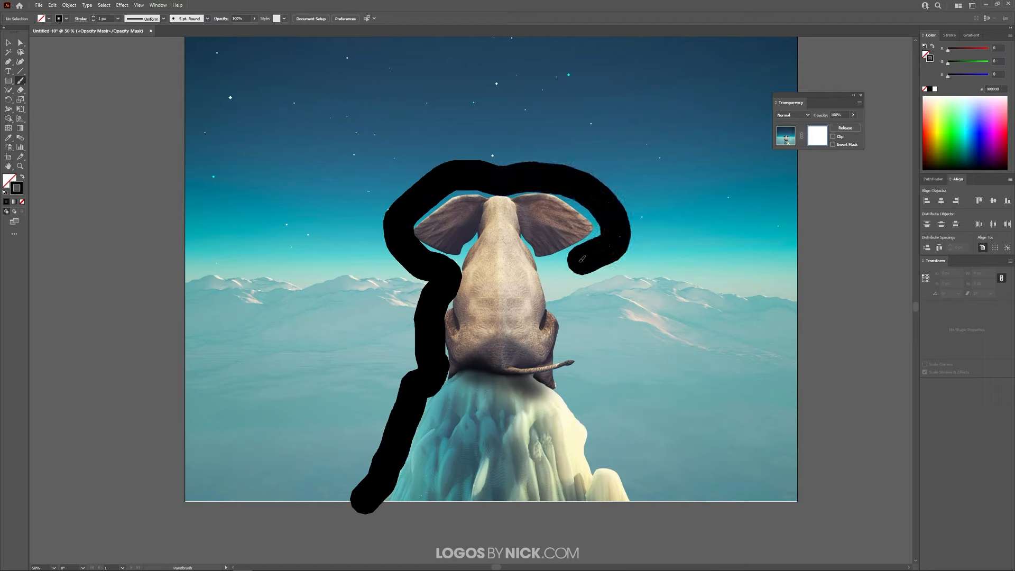
{"action": "left_click_drag", "start_coordinate": [582, 259], "coordinate": [582, 343]}
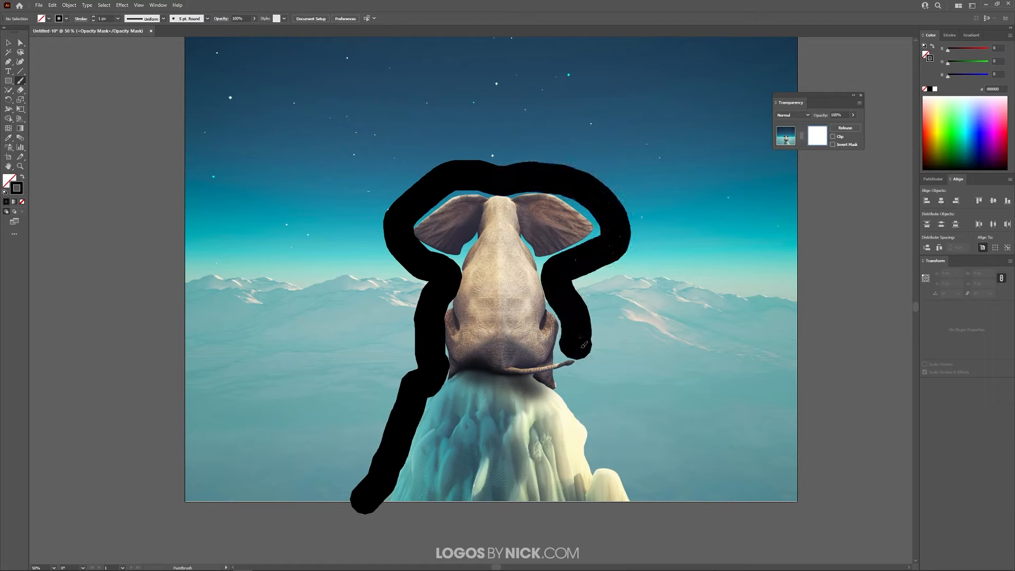
{"action": "left_click_drag", "start_coordinate": [582, 343], "coordinate": [615, 453]}
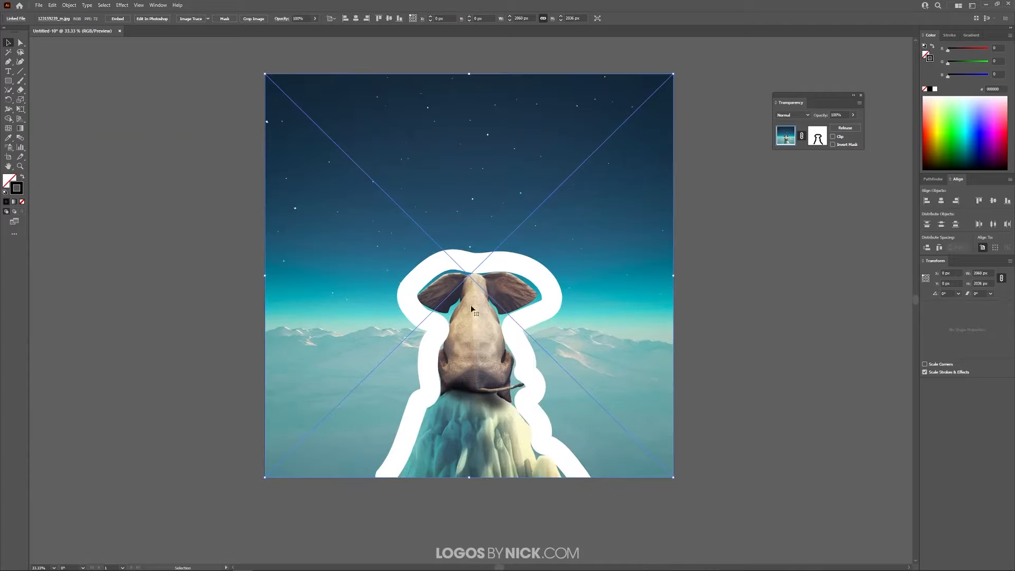
{"action": "mouse_move", "coordinate": [817, 135]}
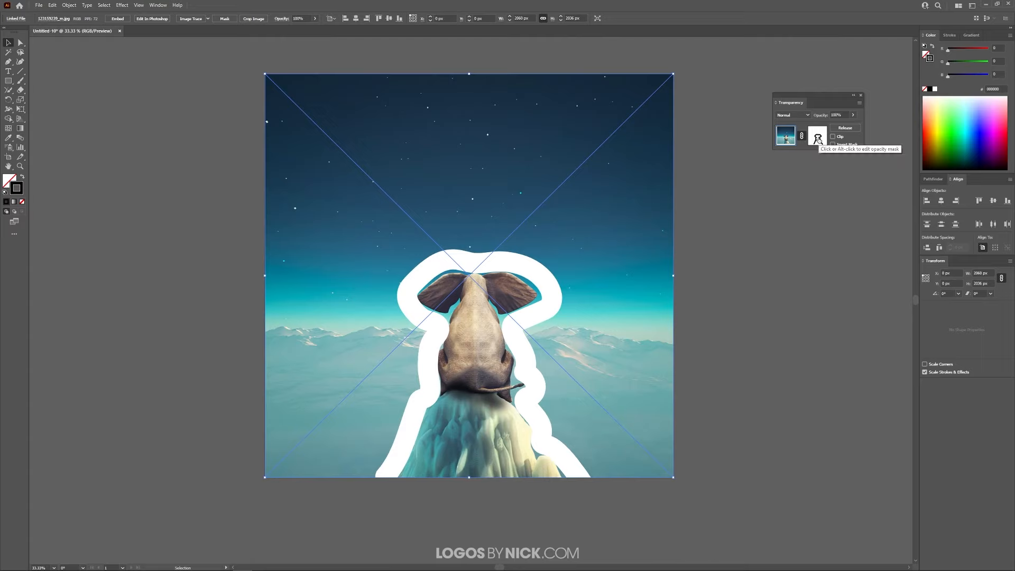
Click the opacity mask thumbnail to resume editing the mask
{"action": "left_click", "coordinate": [816, 136]}
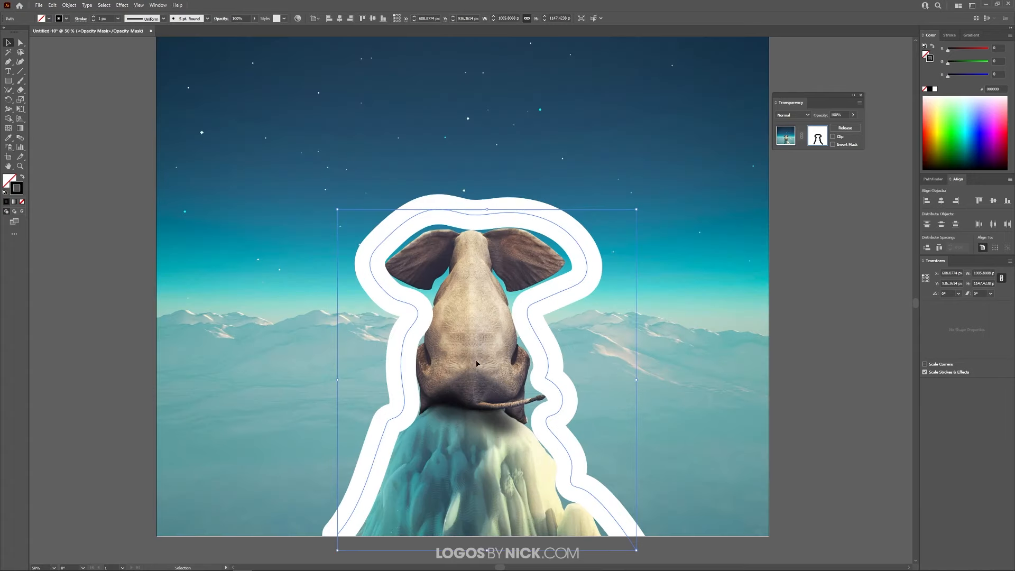
{"action": "mouse_move", "coordinate": [365, 299]}
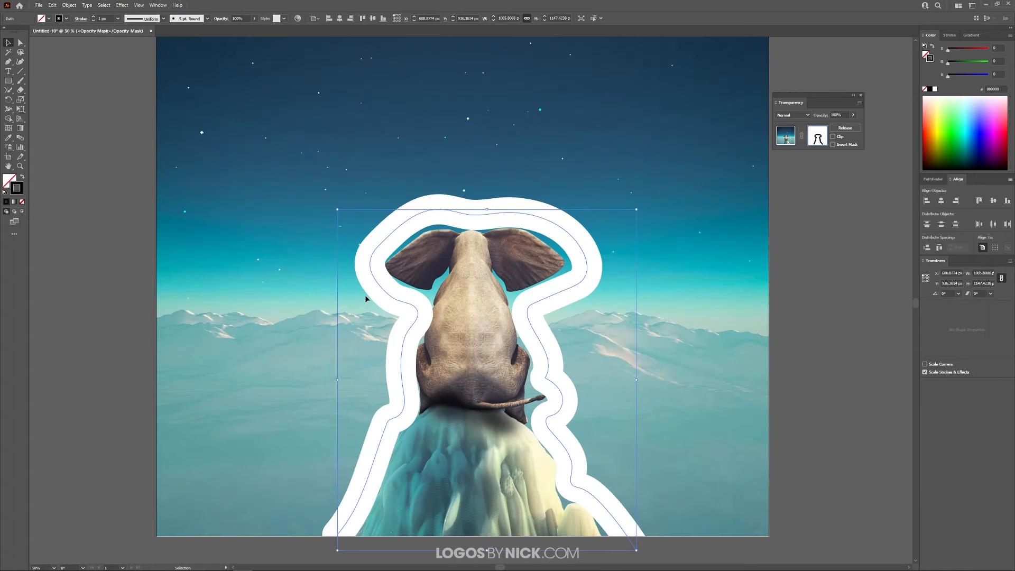
{"action": "mouse_move", "coordinate": [282, 237]}
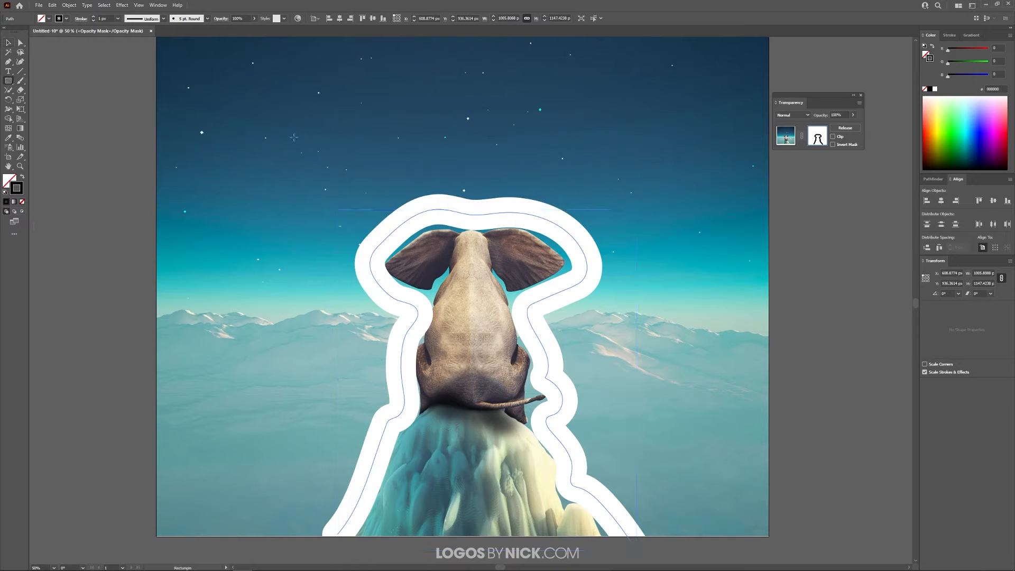
Draw a rectangle in the upper-left sky and give it a white fill
{"action": "left_click_drag", "start_coordinate": [243, 119], "coordinate": [332, 209]}
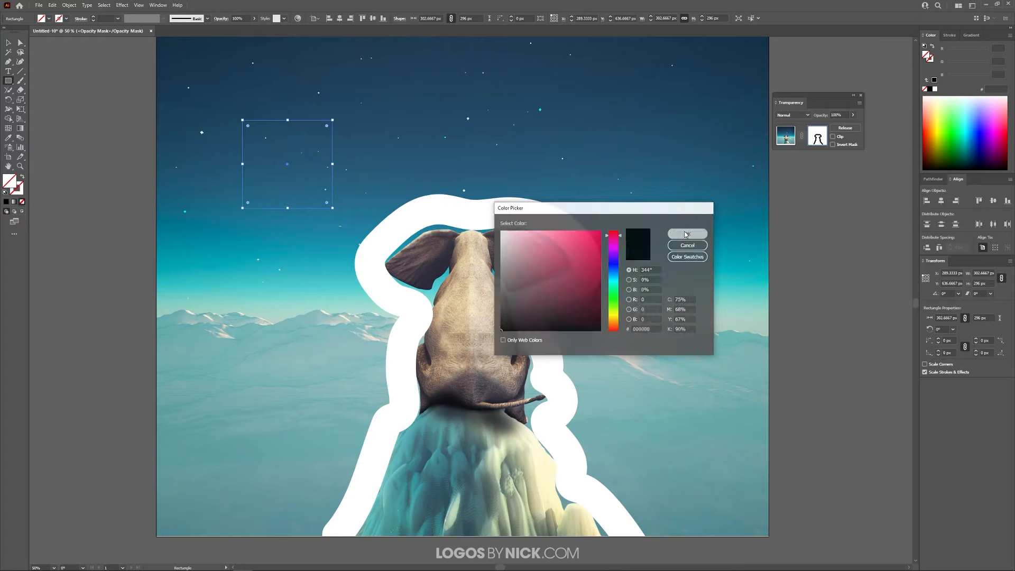
{"action": "left_click", "coordinate": [686, 233]}
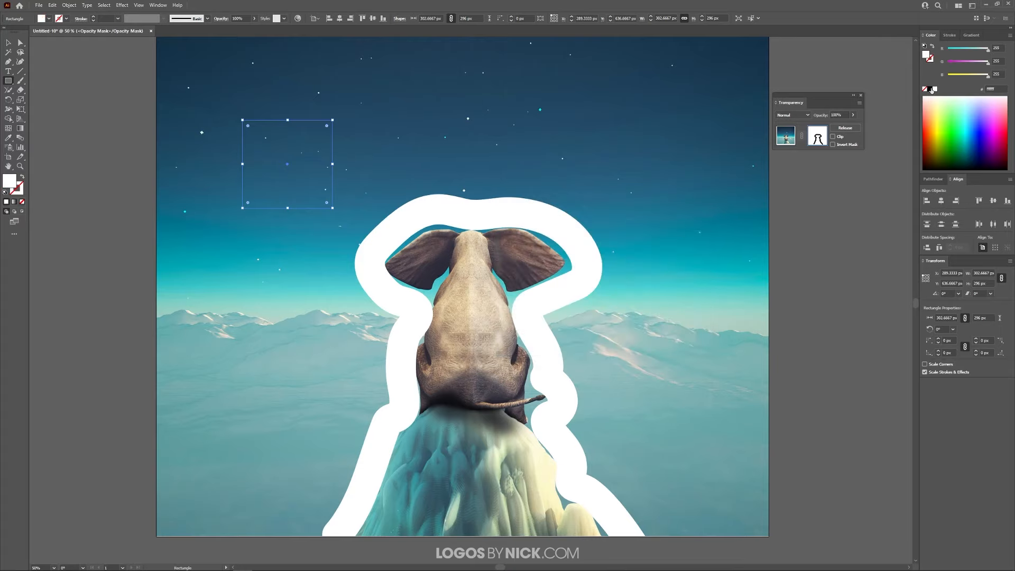